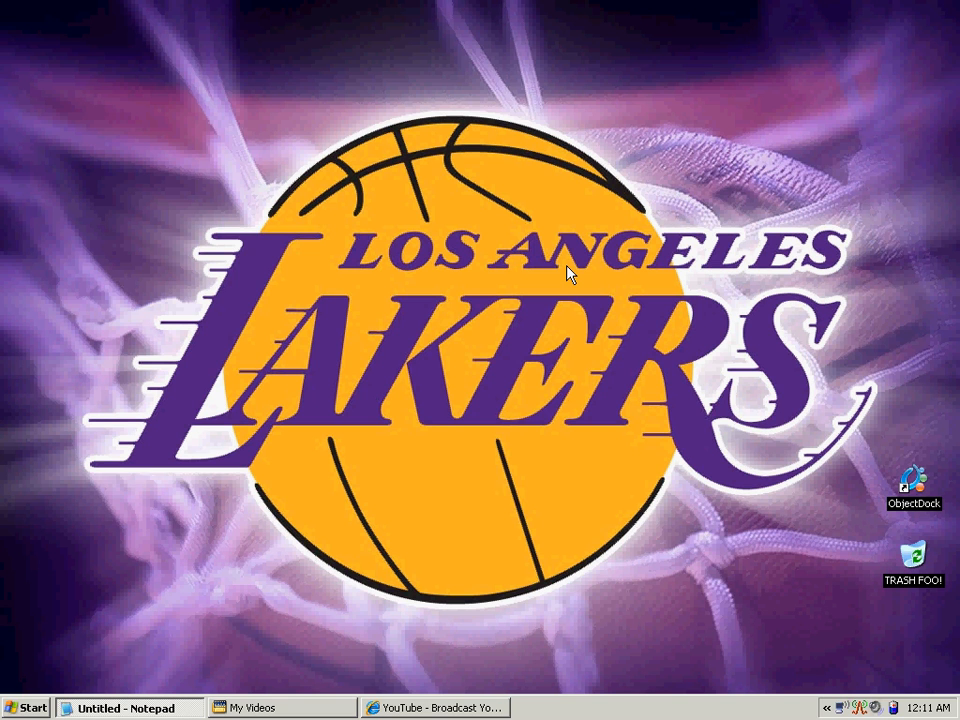
pyautogui.moveTo(444, 708)
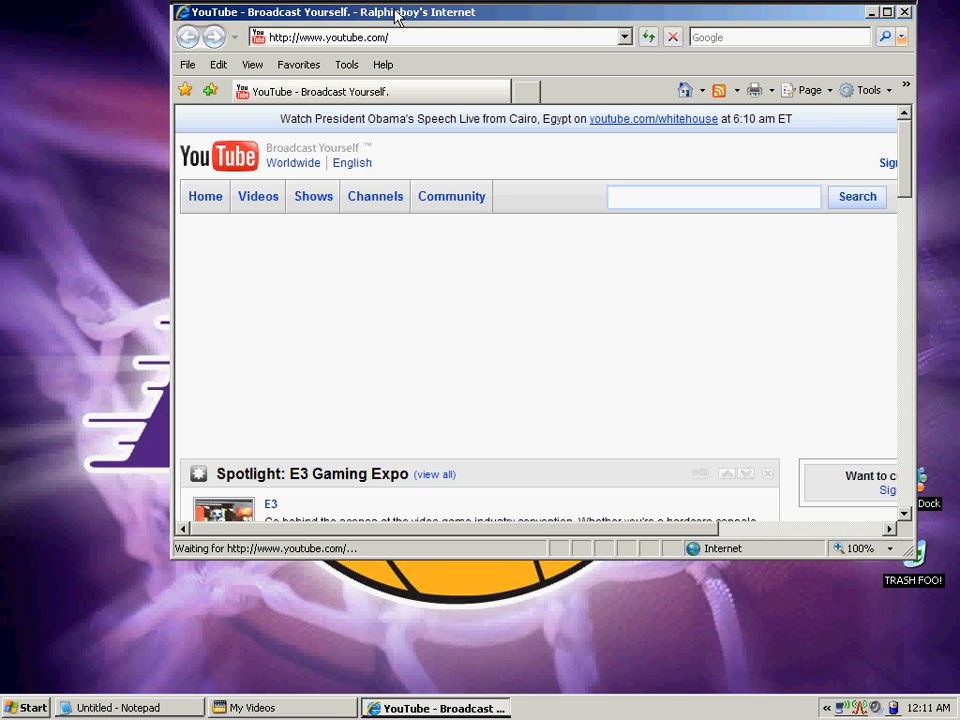
pyautogui.moveTo(316, 28)
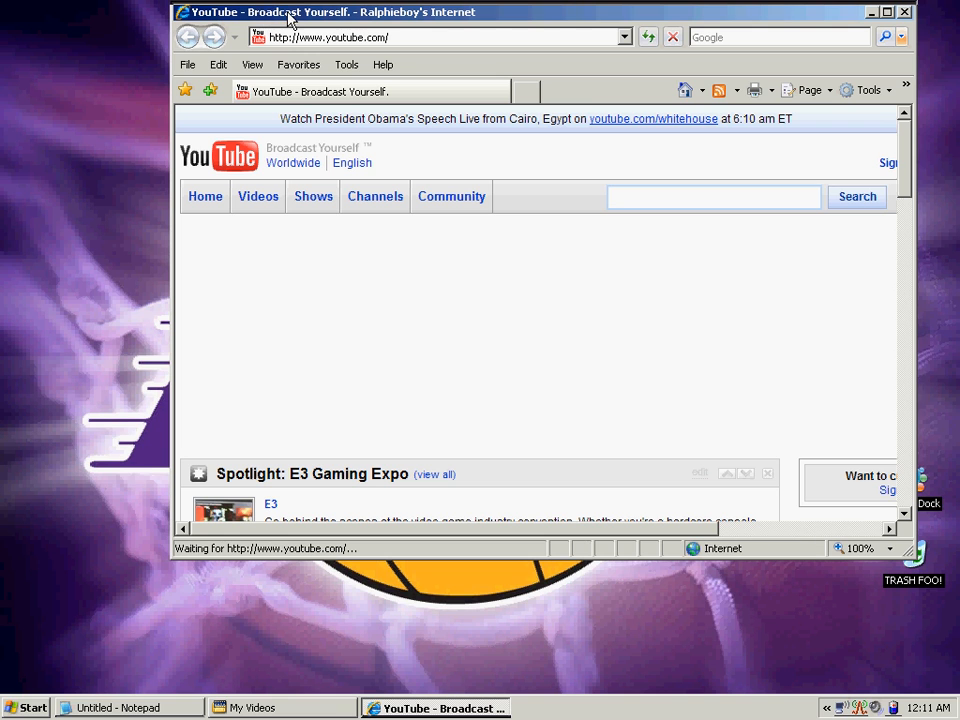
pyautogui.moveTo(404, 18)
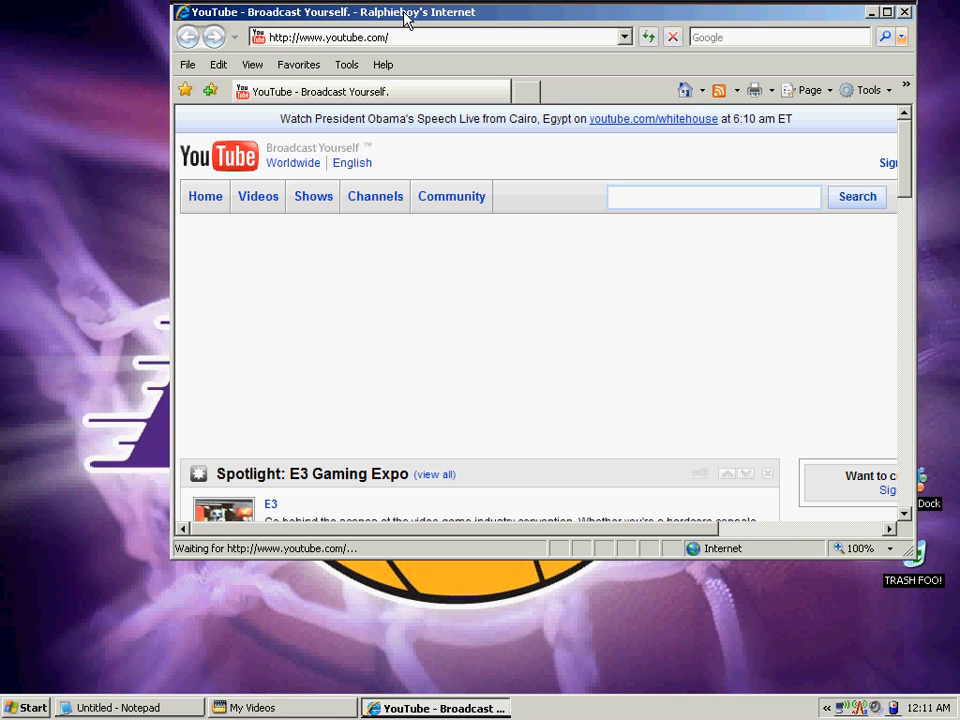
pyautogui.moveTo(436, 12)
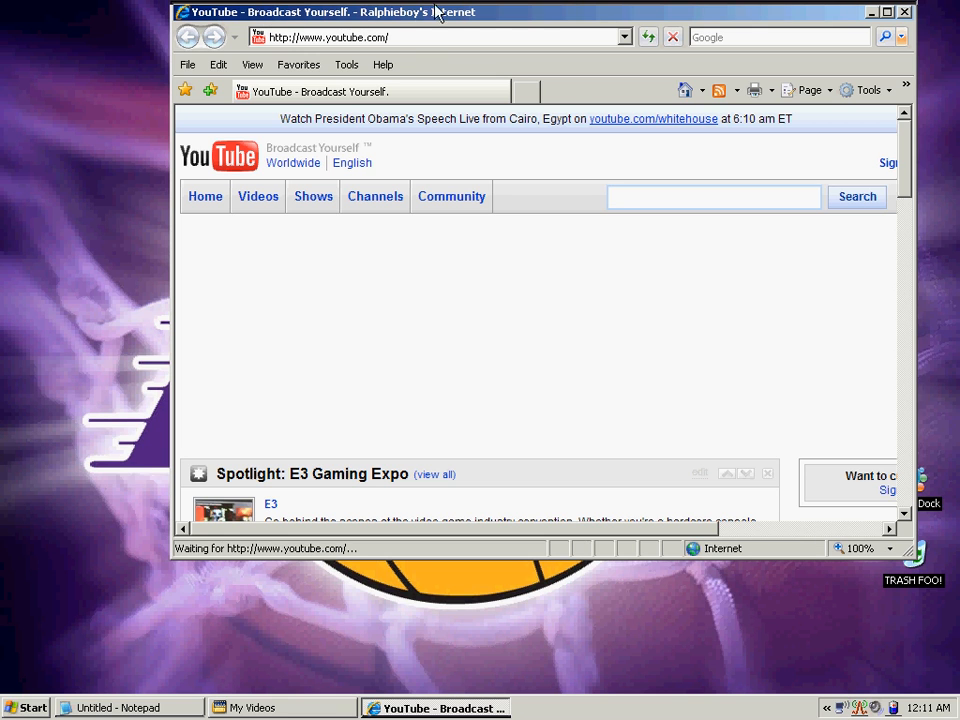
pyautogui.moveTo(408, 18)
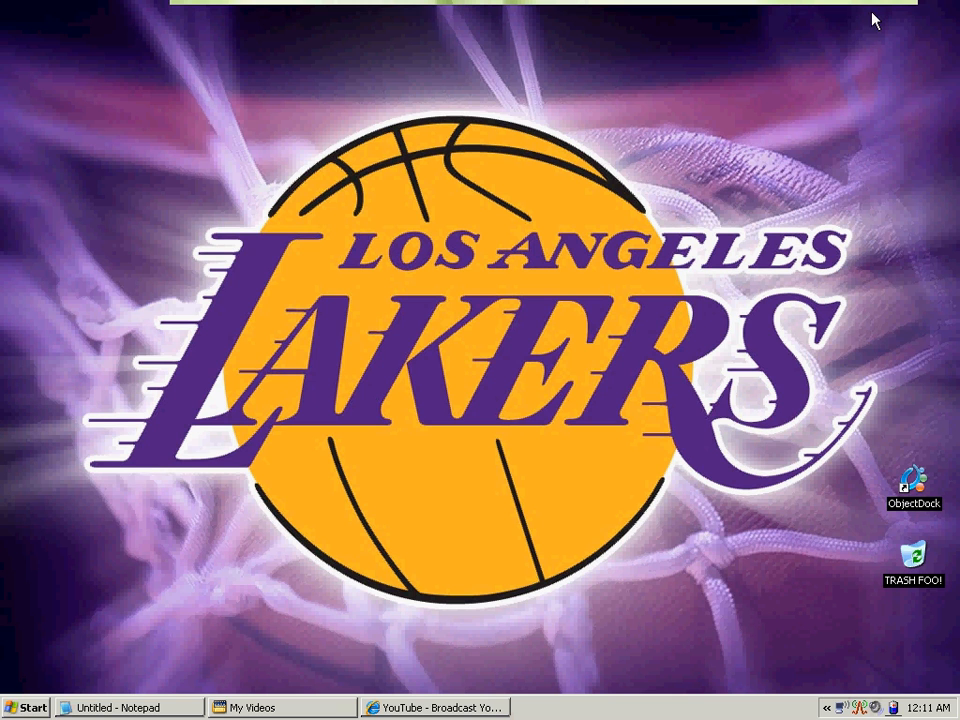
pyautogui.moveTo(32, 704)
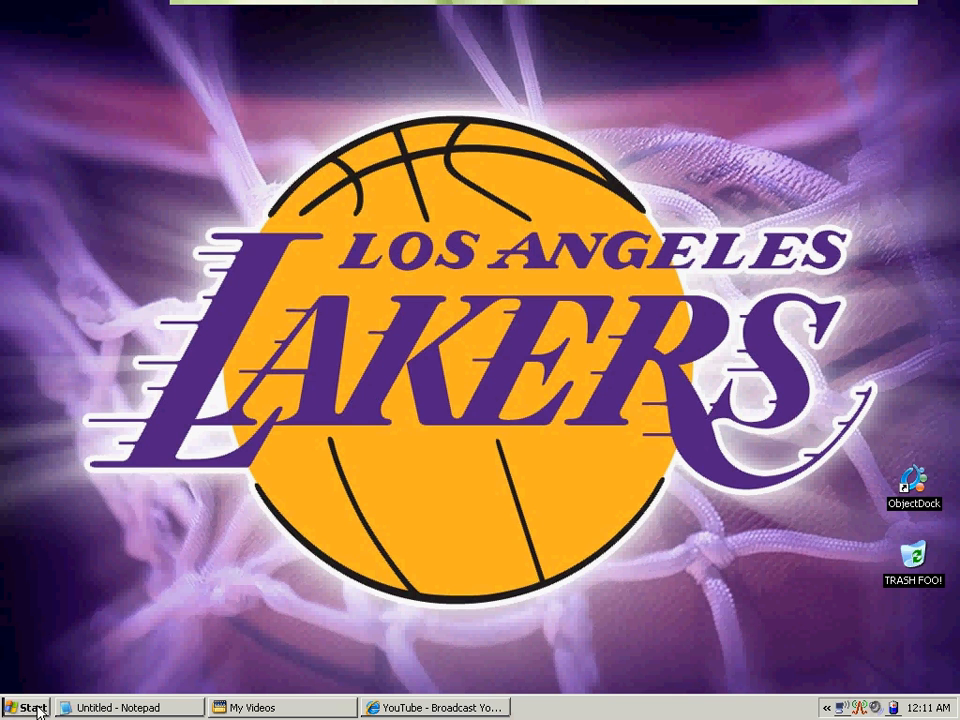
pyautogui.moveTo(238, 632)
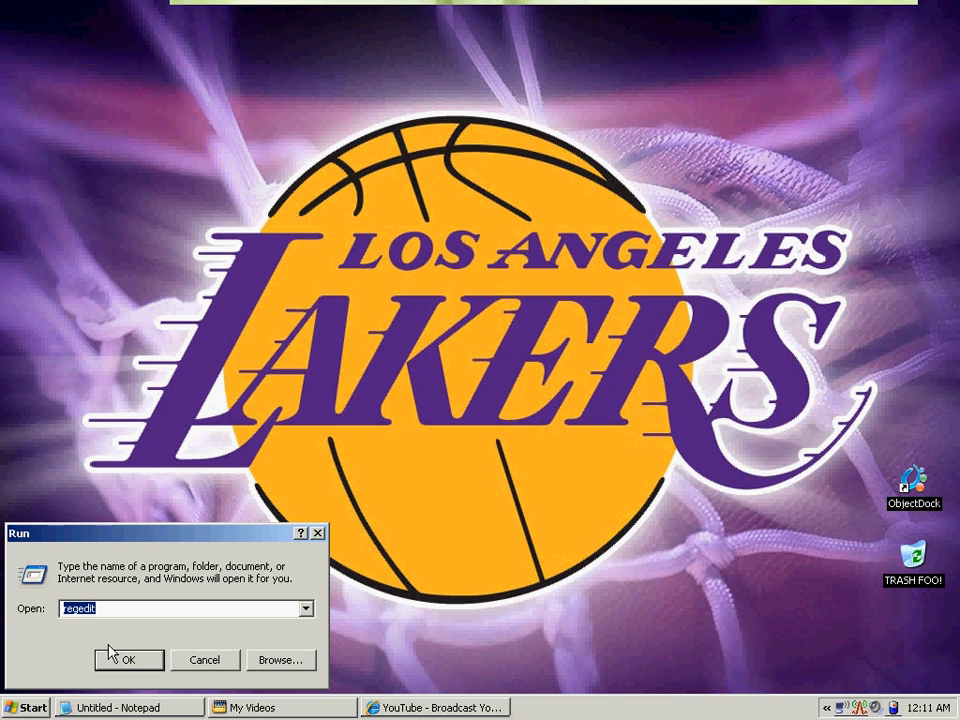
# Step: Launch the Registry Editor from the Run dialog with regedit
pyautogui.click(128, 660)
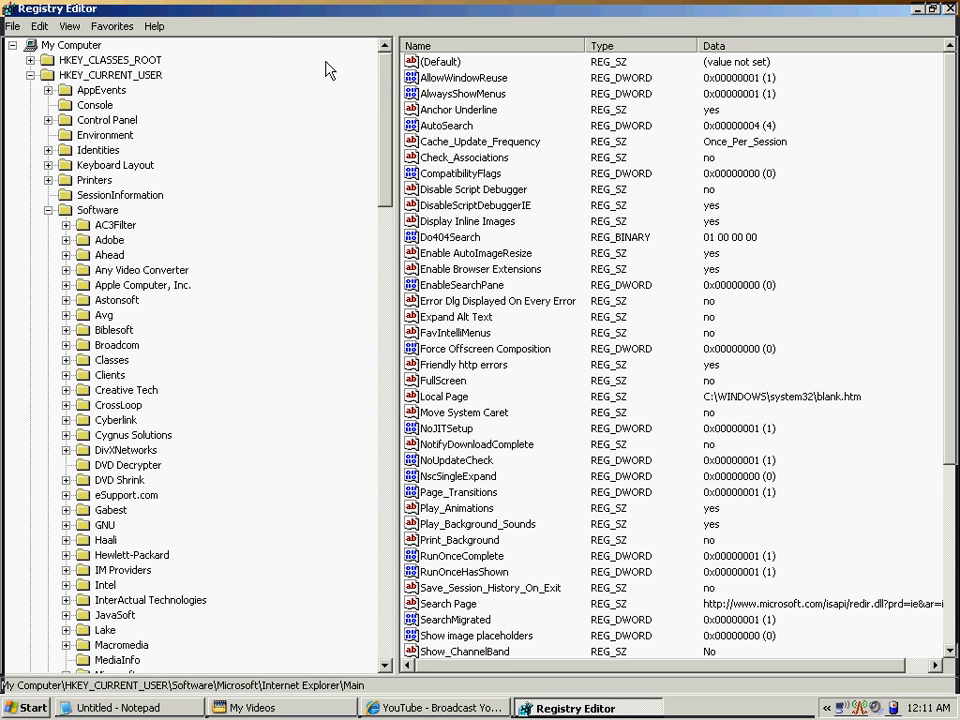
pyautogui.moveTo(136, 88)
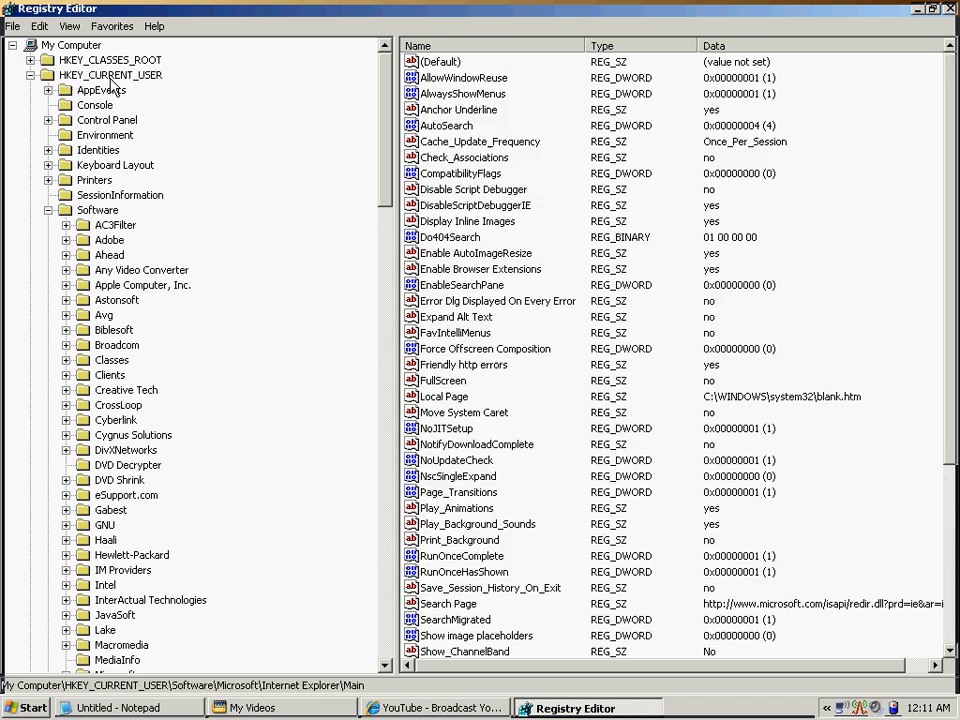
# Step: Browse HKEY_CURRENT_USER > Software > Microsoft > Internet Explorer and select the Main key
pyautogui.click(110, 74)
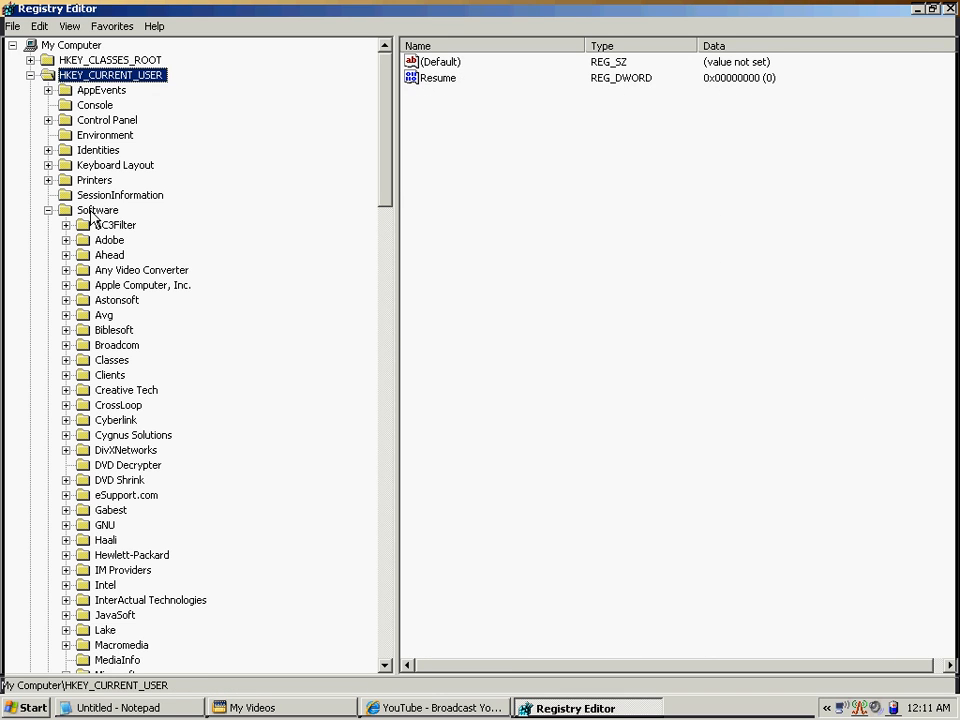
pyautogui.click(98, 210)
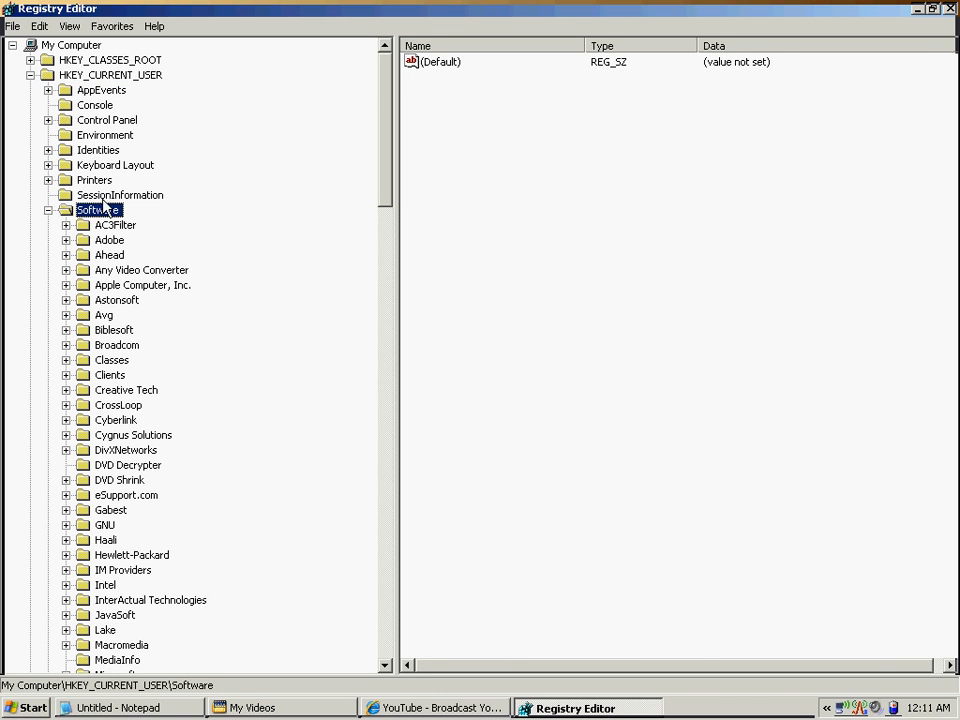
pyautogui.moveTo(392, 640)
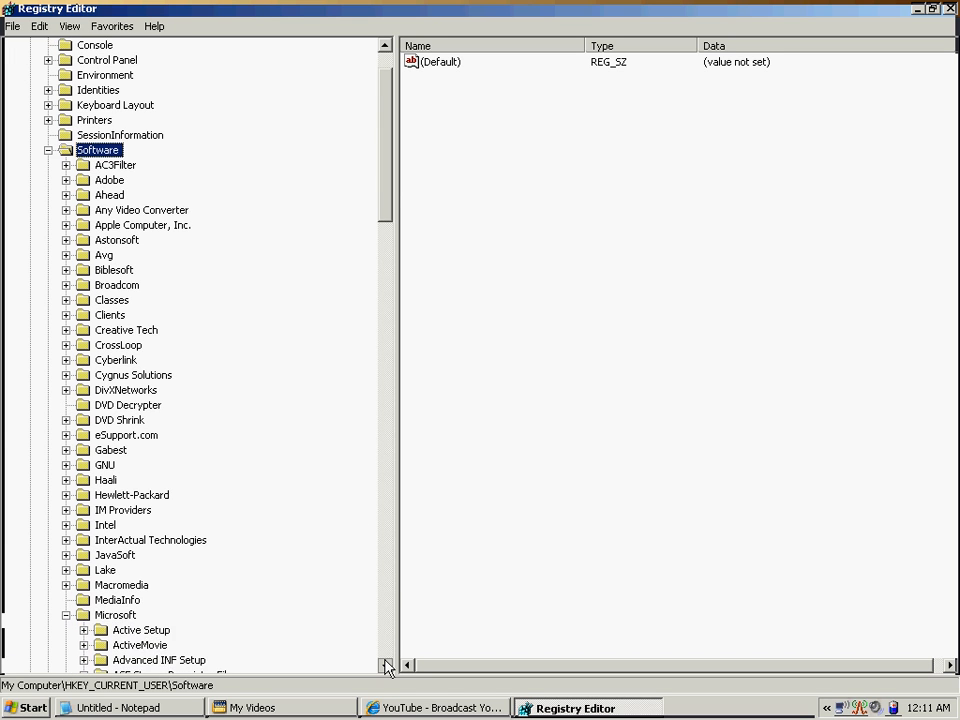
pyautogui.scroll(-3)
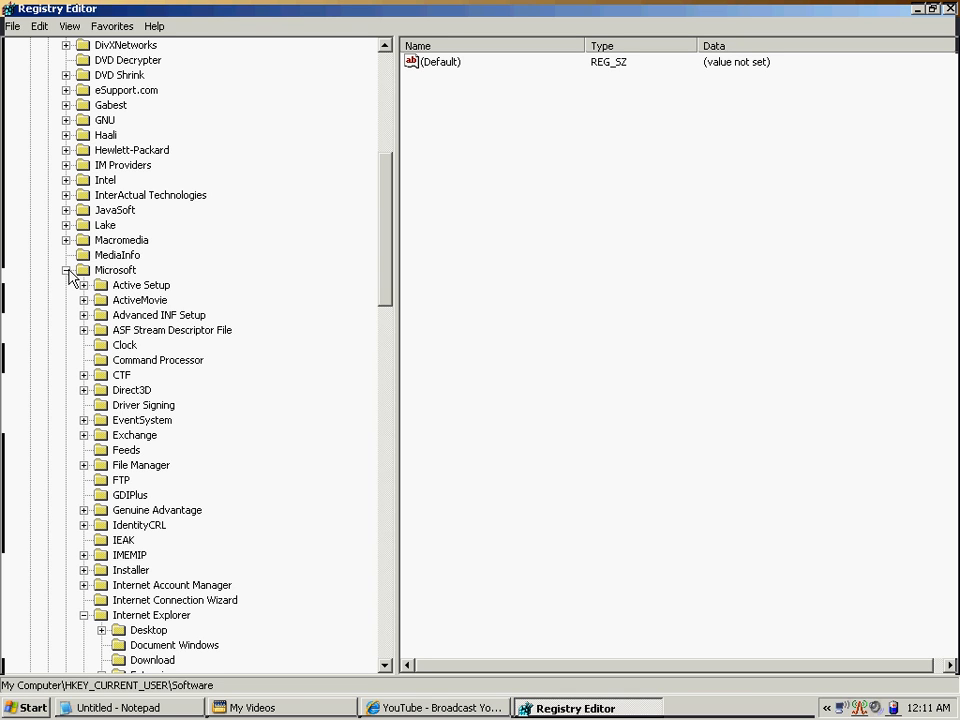
pyautogui.moveTo(330, 544)
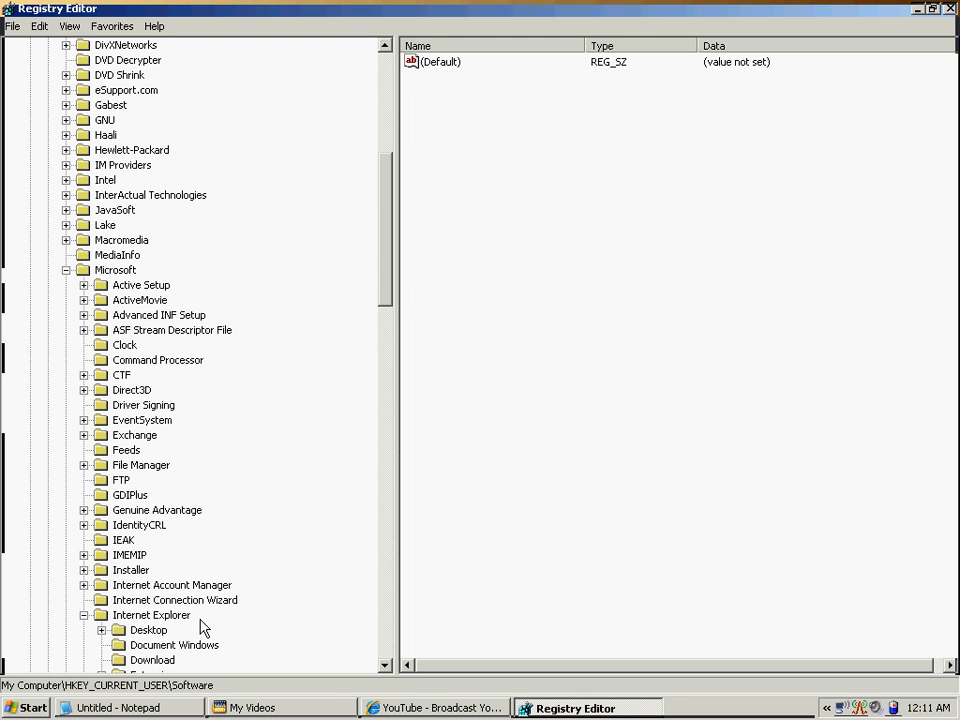
pyautogui.moveTo(156, 620)
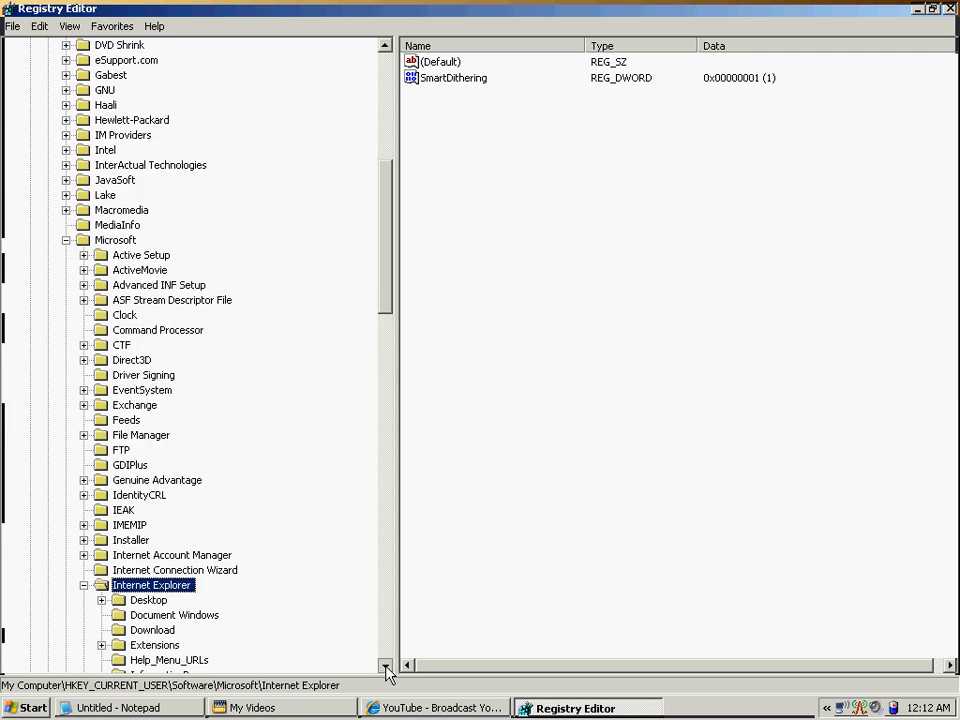
pyautogui.scroll(-3)
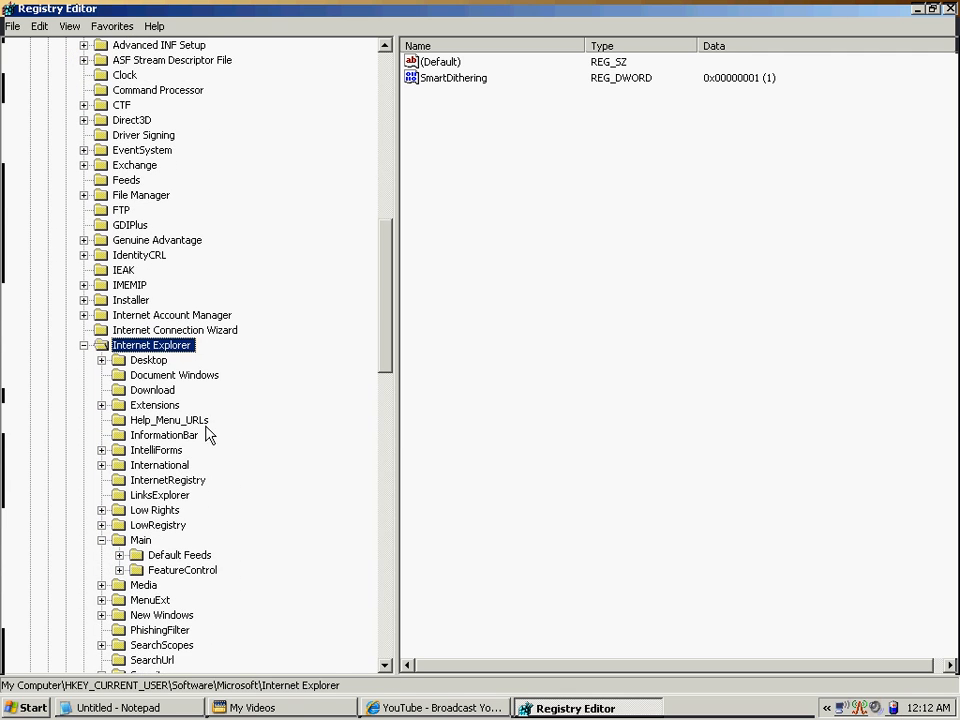
pyautogui.moveTo(152, 390)
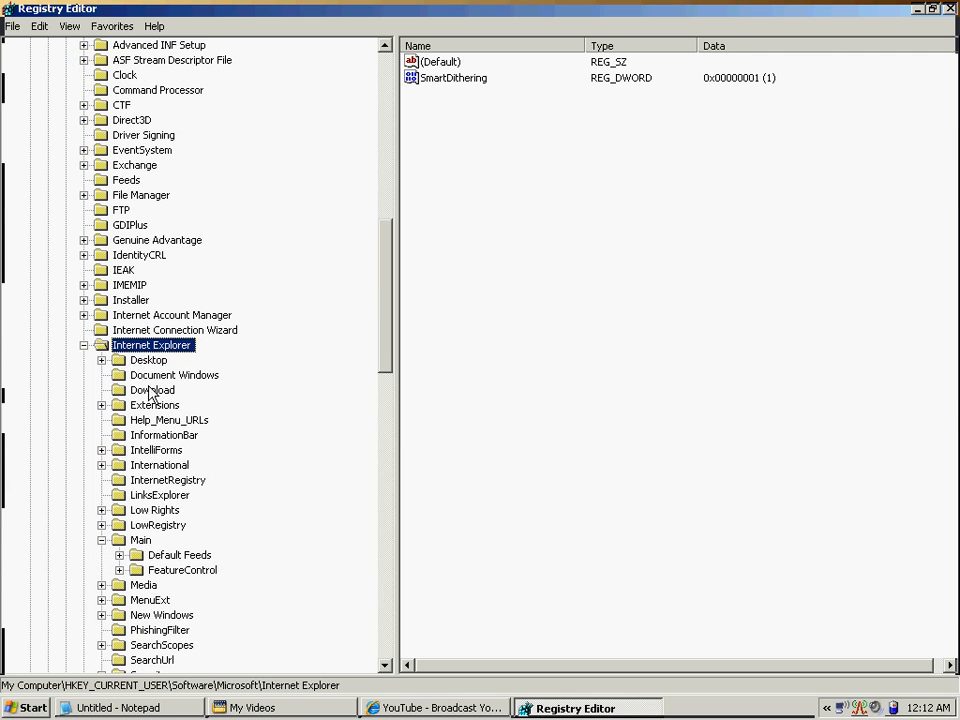
pyautogui.moveTo(150, 540)
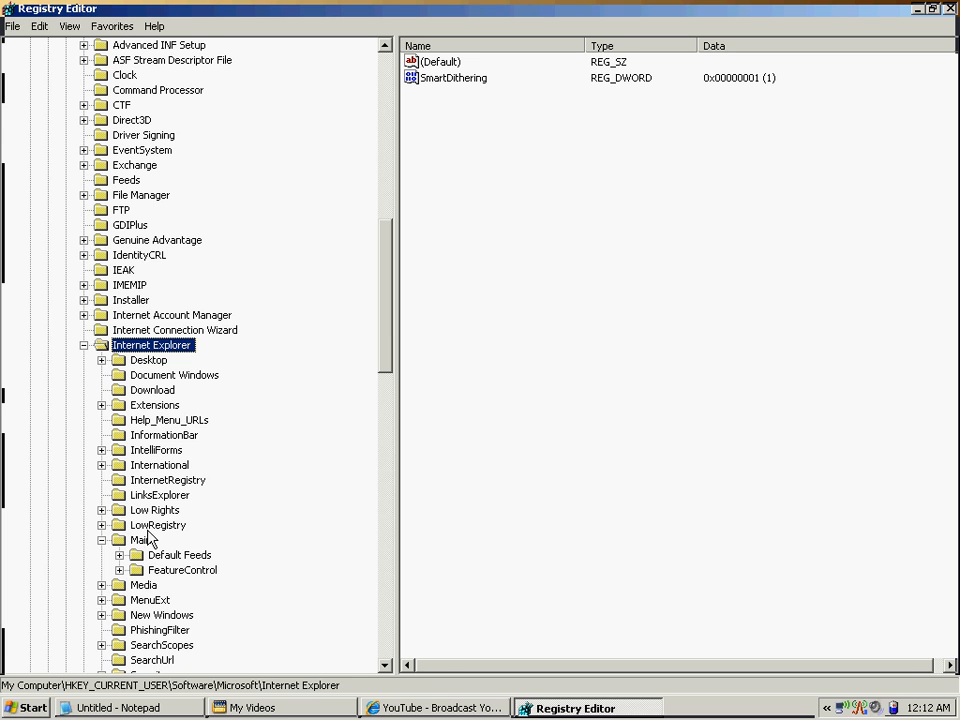
pyautogui.click(140, 540)
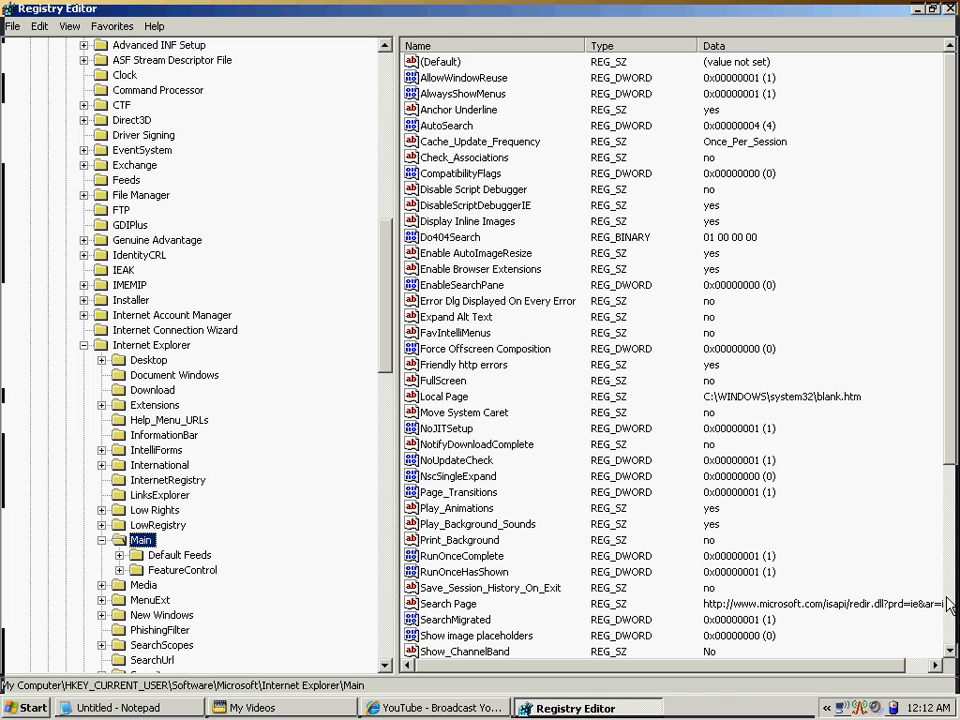
# Step: Locate and select the 'Window Title' REG_SZ entry among the Main key's values
pyautogui.scroll(-3)
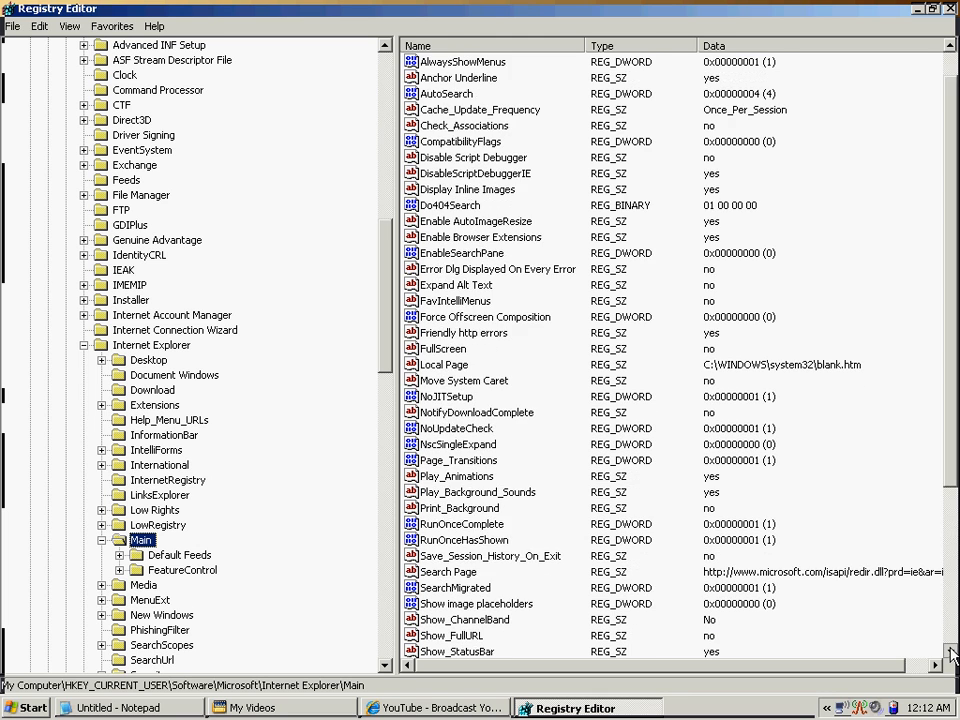
pyautogui.scroll(-3)
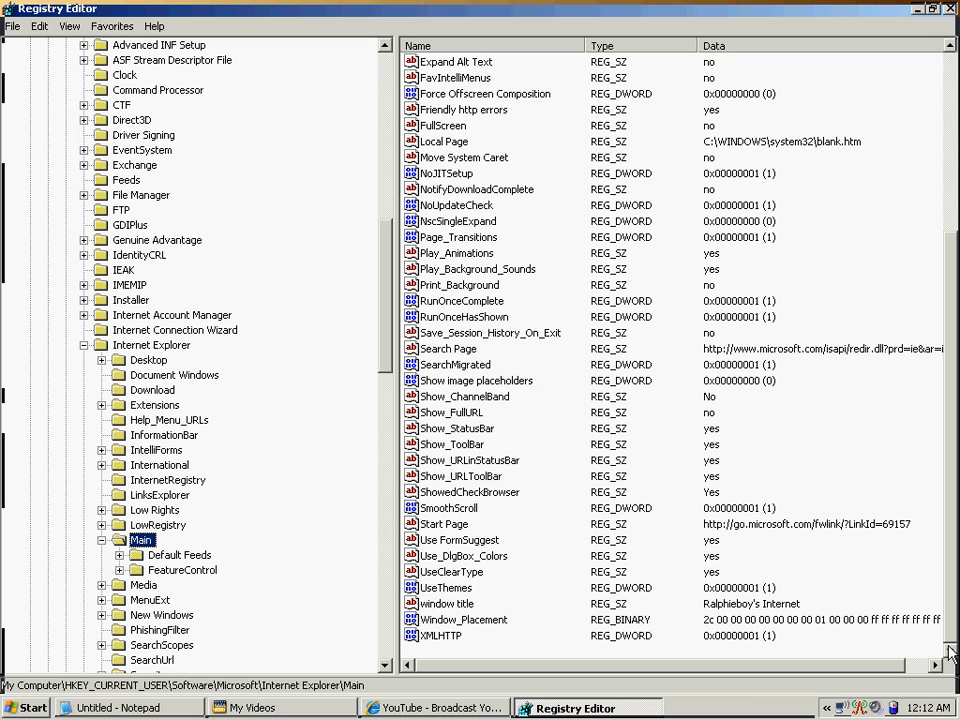
pyautogui.moveTo(830, 654)
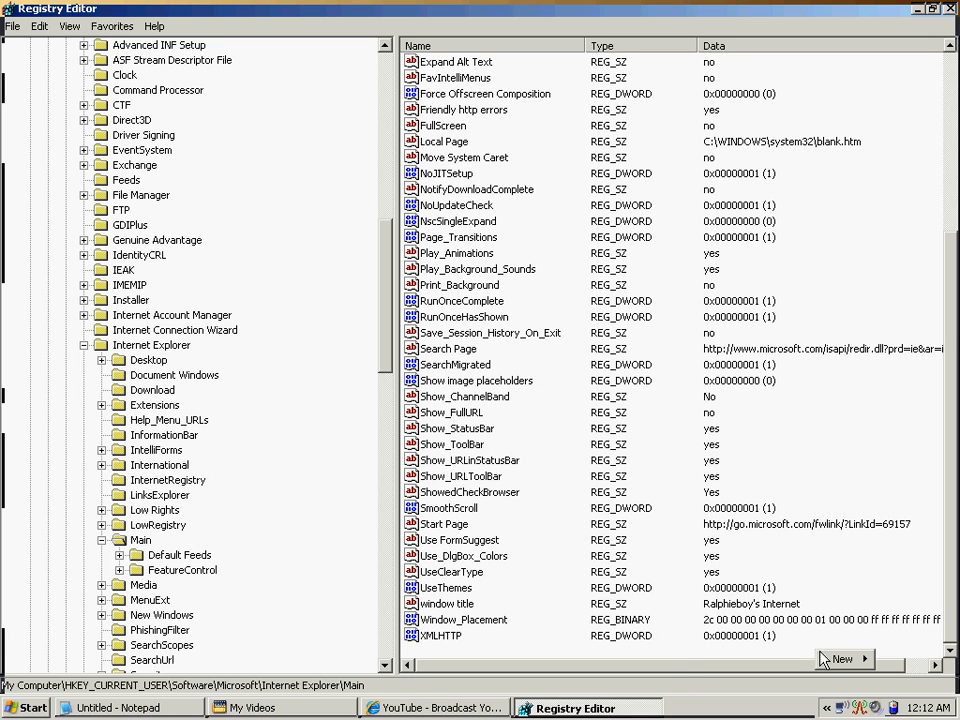
pyautogui.click(842, 660)
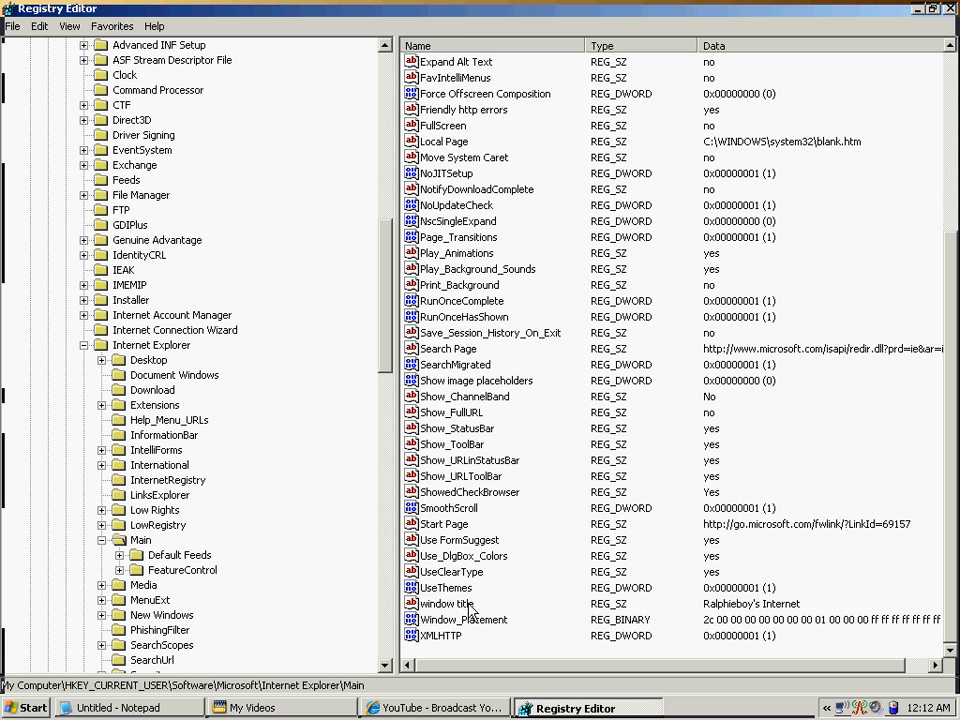
# Step: Replace the Window Title value data with "Ralphieboy's Intere" custom title text and confirm
pyautogui.doubleClick(460, 604)
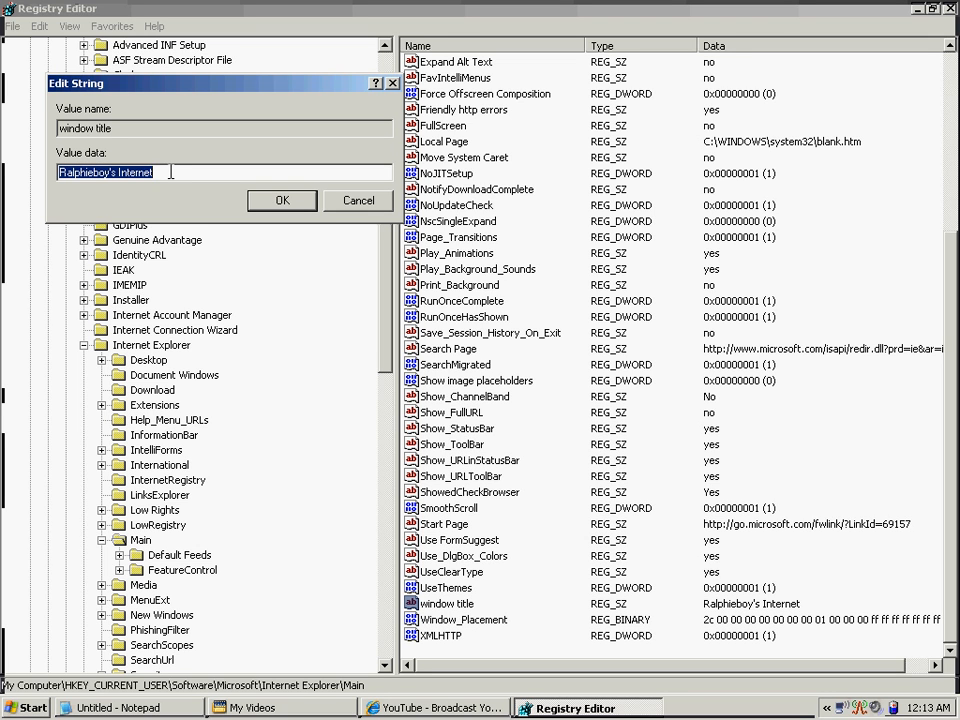
pyautogui.press('Delete')
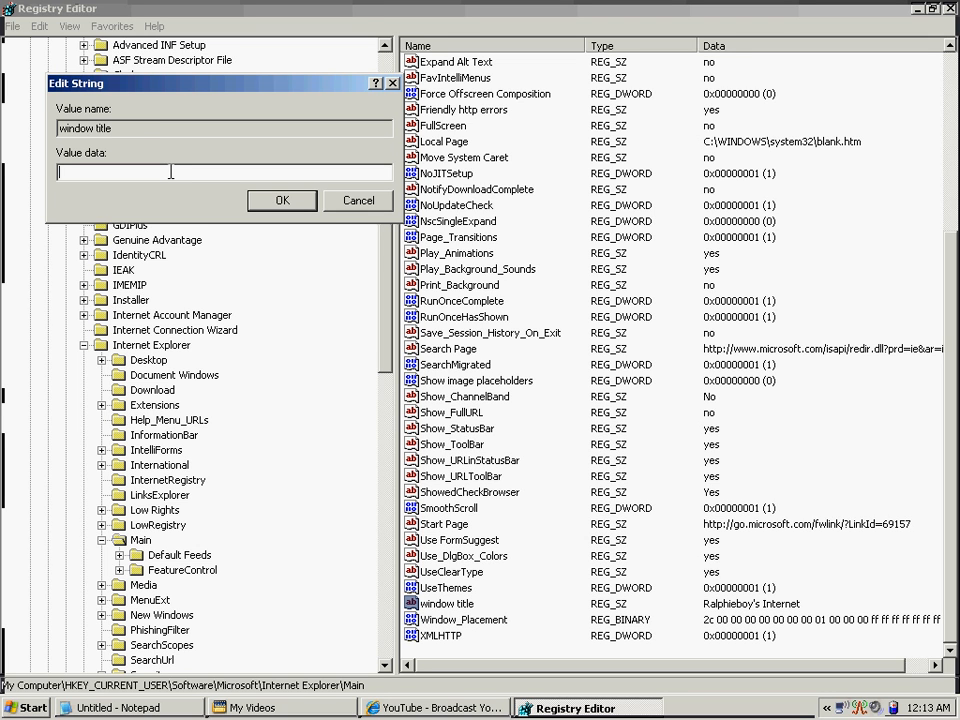
pyautogui.write('R')
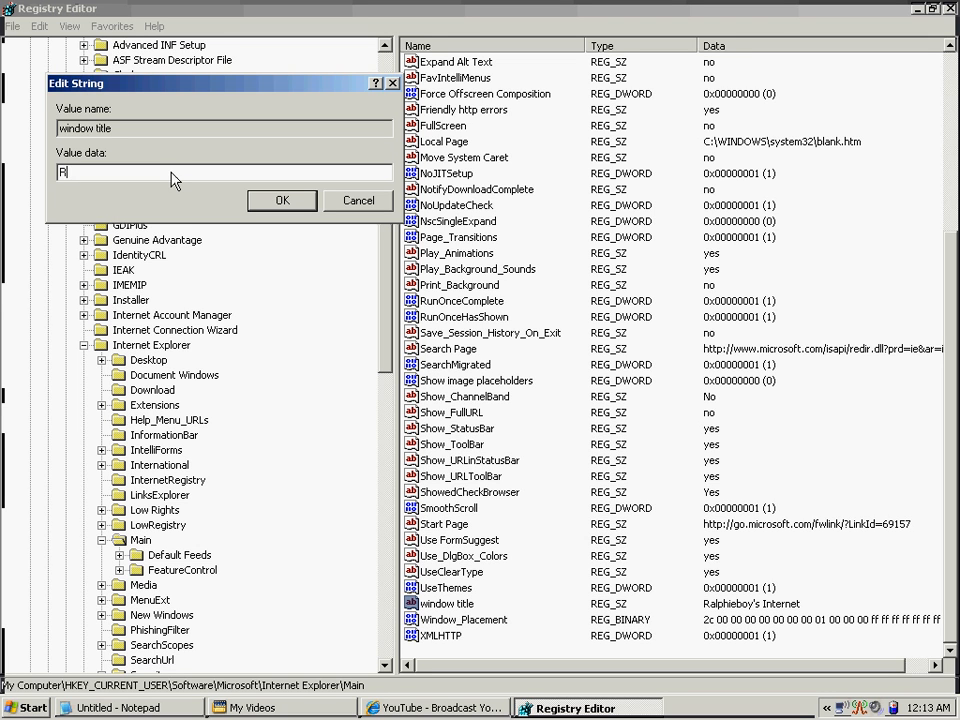
pyautogui.write('al')
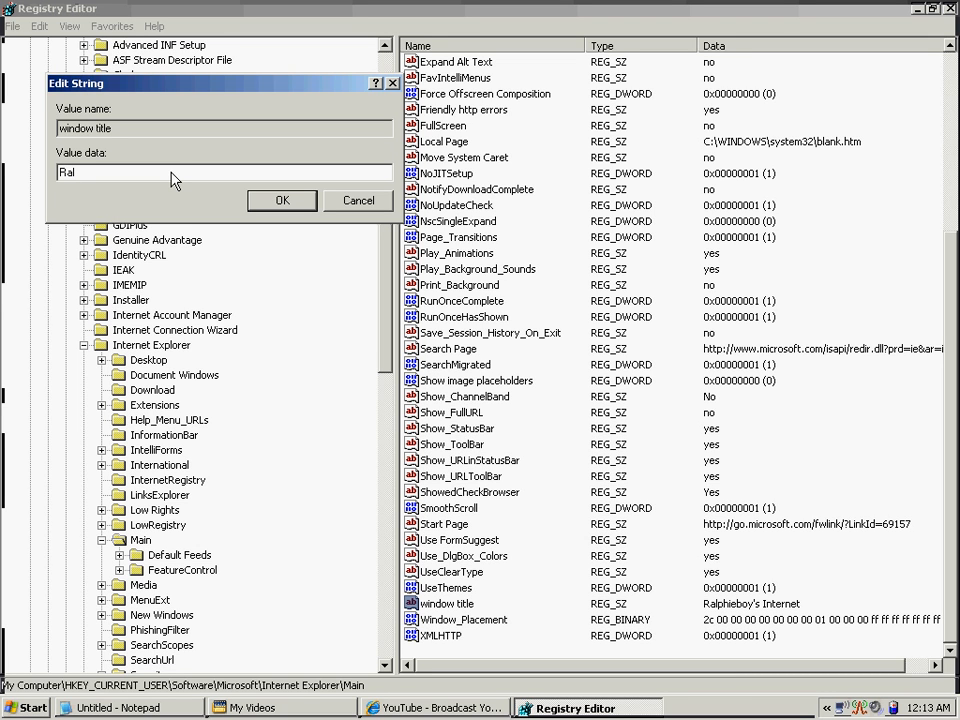
pyautogui.write('p')
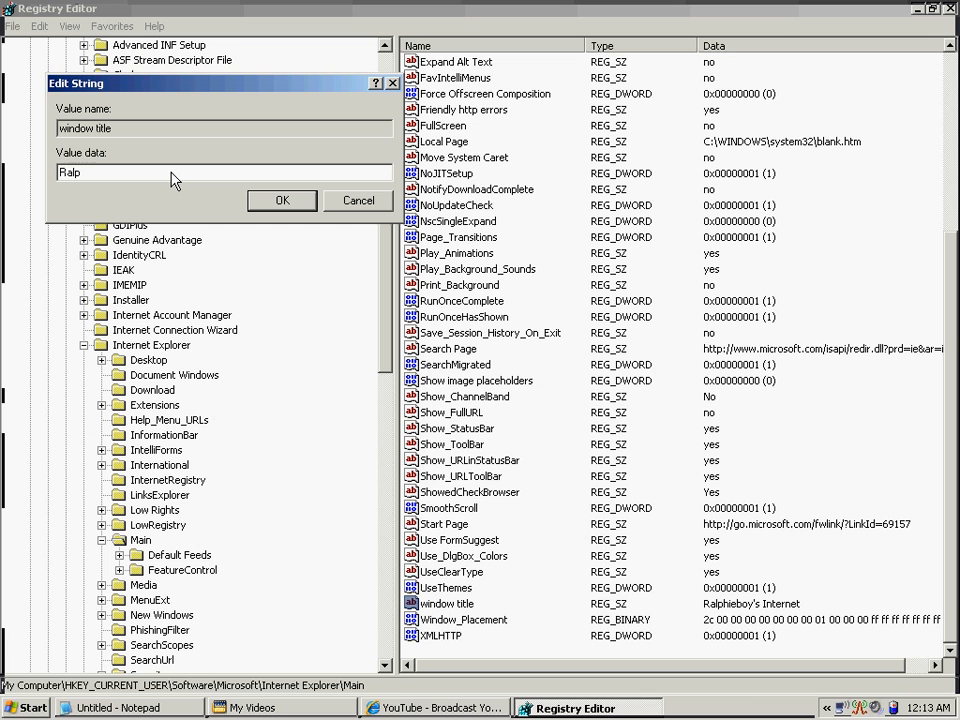
pyautogui.write('hi')
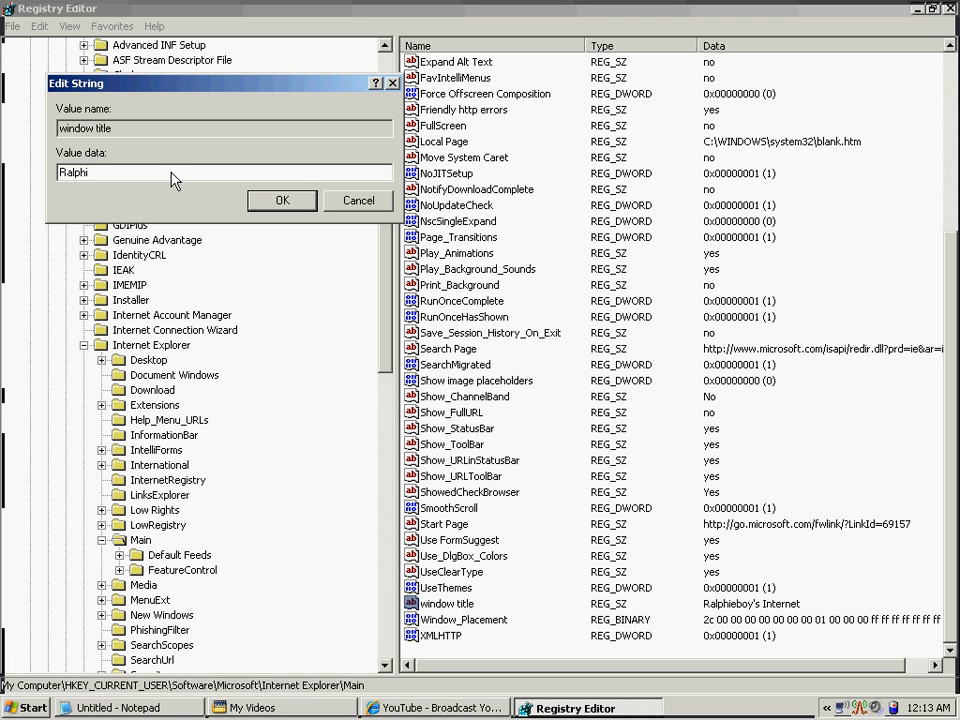
pyautogui.press('Backspace')
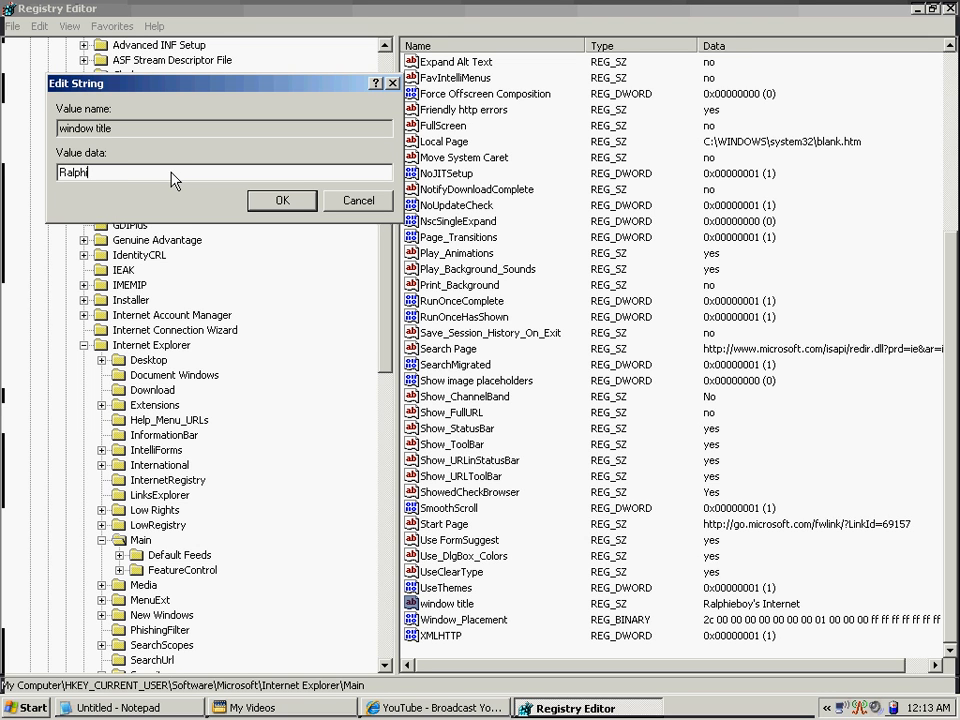
pyautogui.write('ieboy')
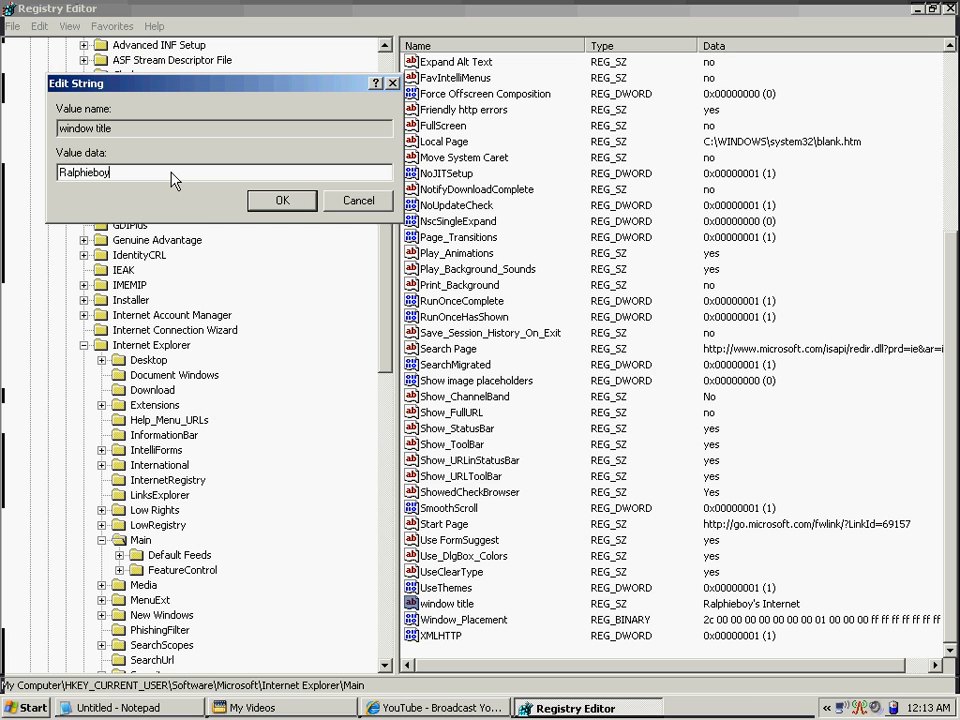
pyautogui.write("'s")
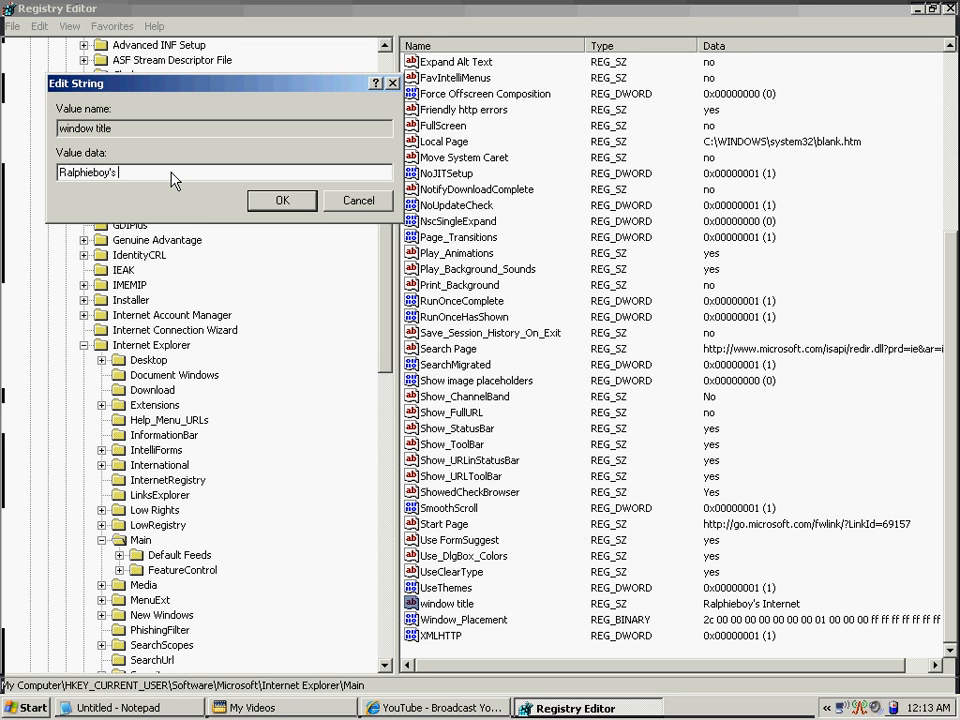
pyautogui.write('Inter')
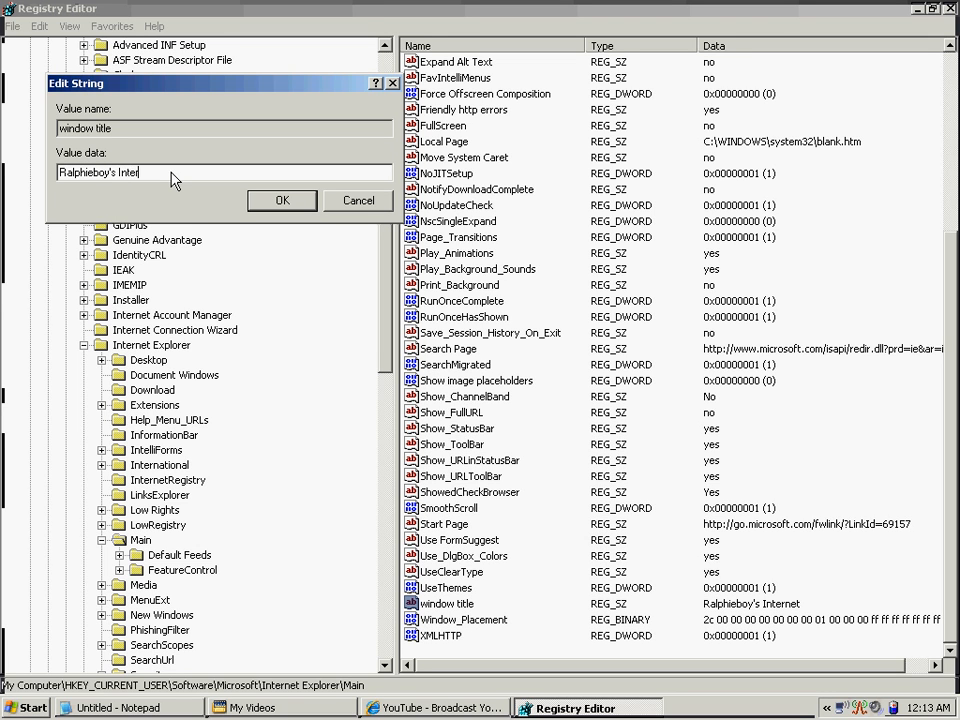
pyautogui.write('et')
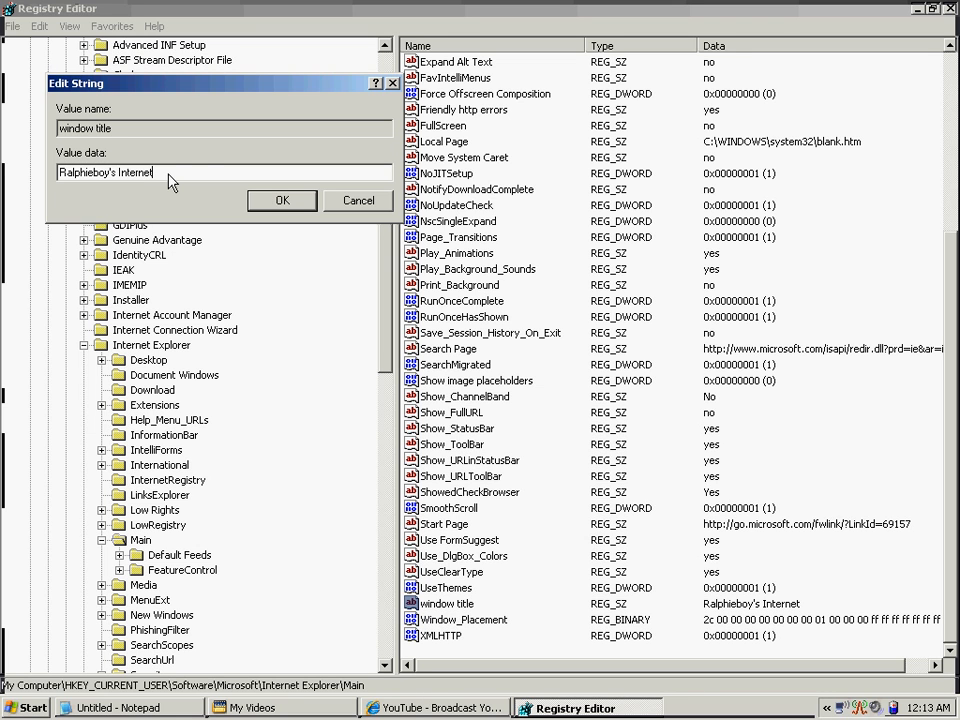
pyautogui.click(282, 200)
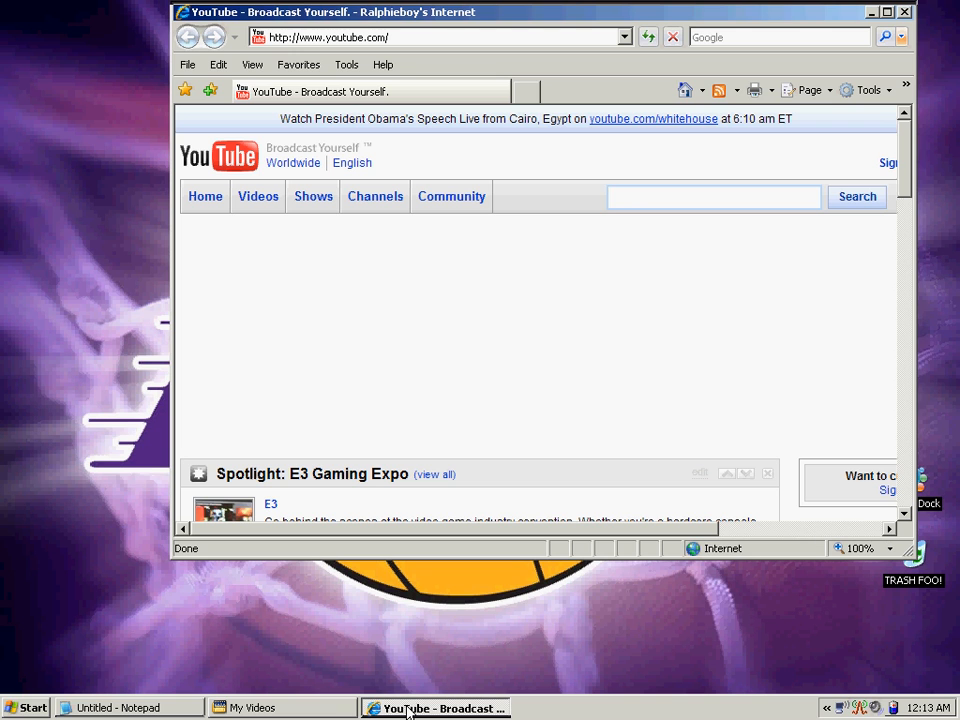
pyautogui.moveTo(496, 158)
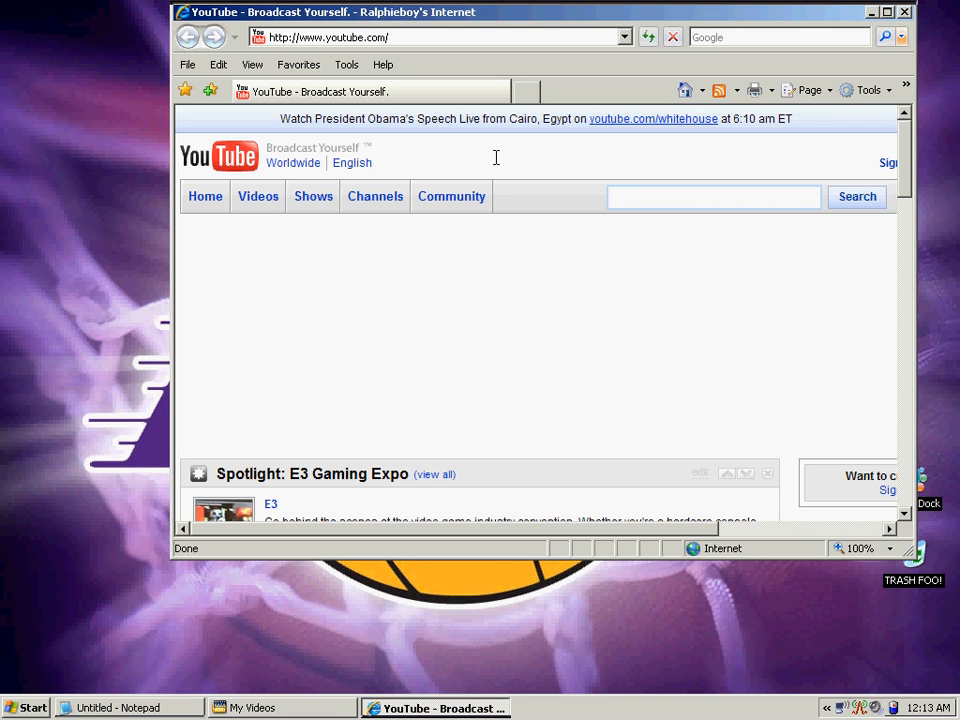
pyautogui.moveTo(416, 26)
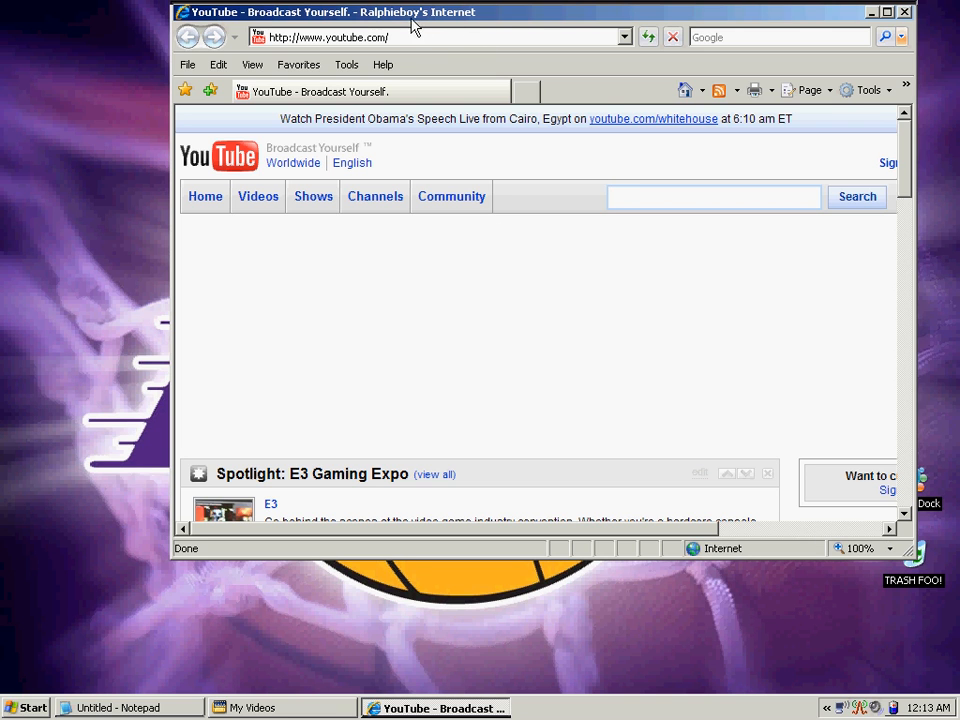
pyautogui.moveTo(398, 22)
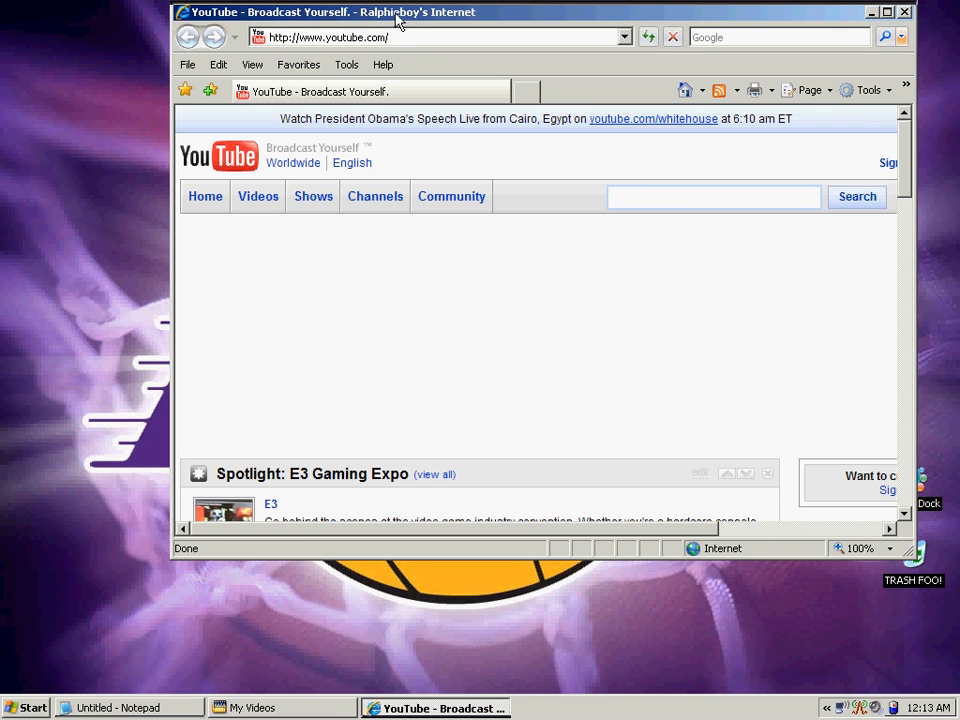
# Step: Check the custom text in Internet Explorer's title bar, then close the browser window
pyautogui.click(712, 196)
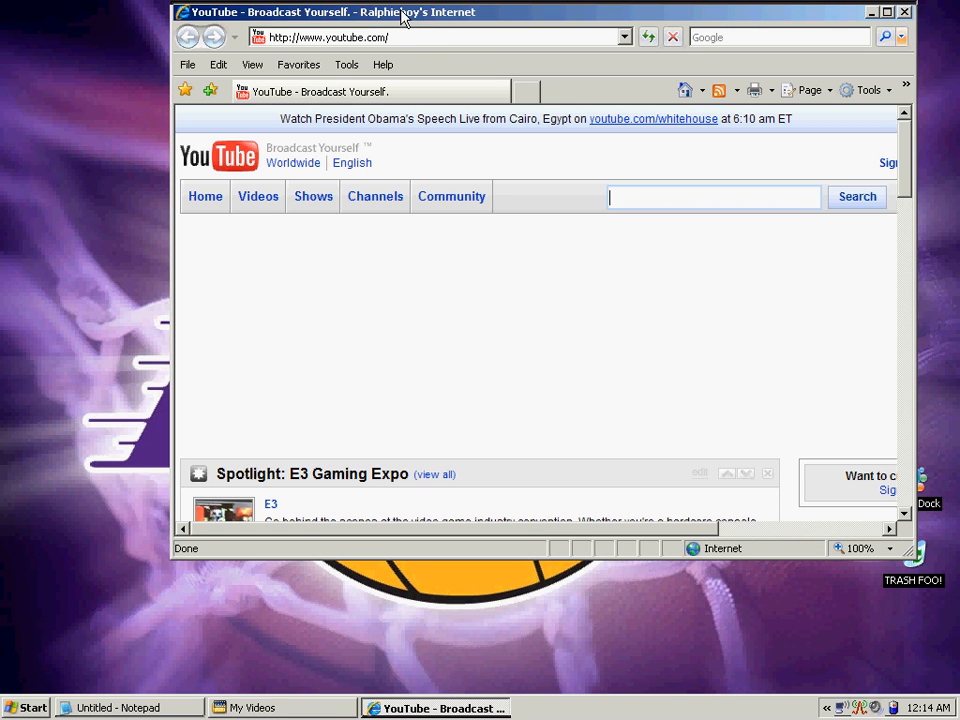
pyautogui.moveTo(436, 16)
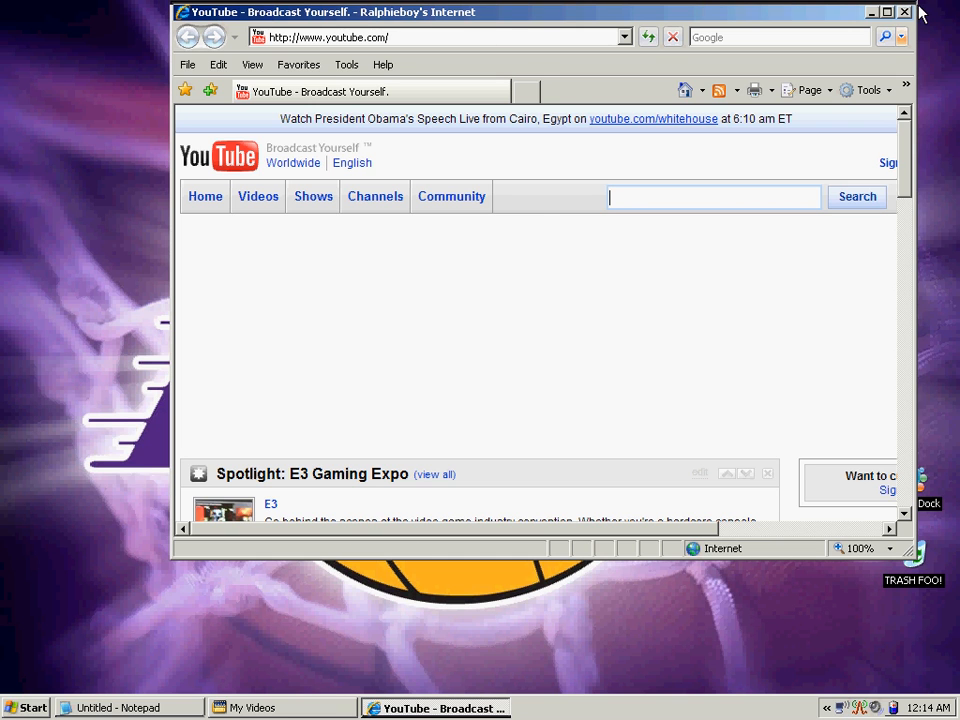
pyautogui.moveTo(904, 12)
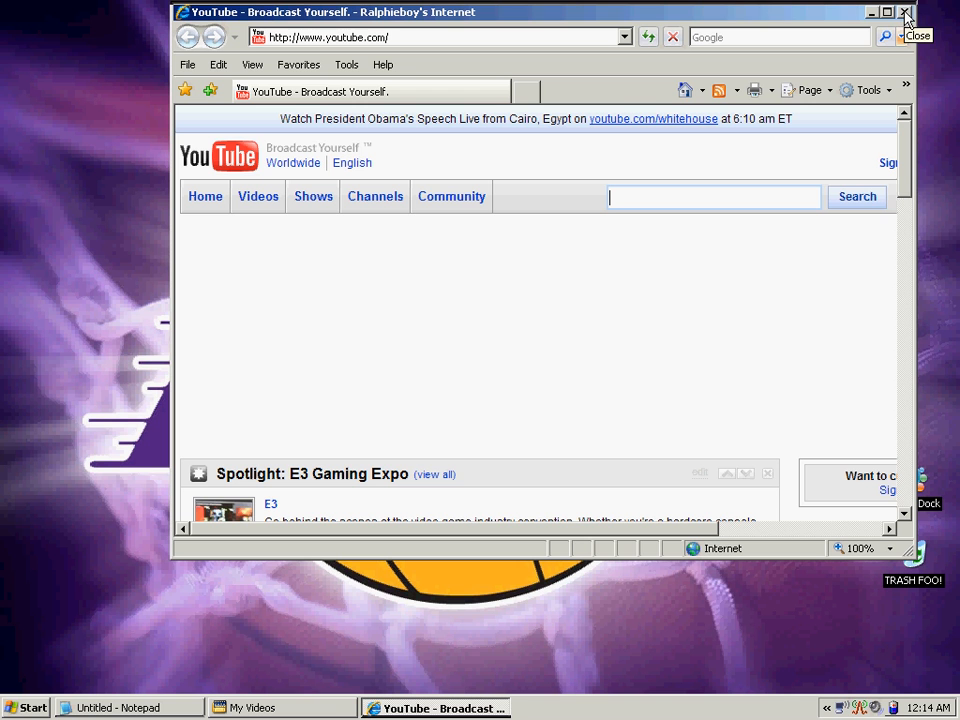
pyautogui.click(904, 12)
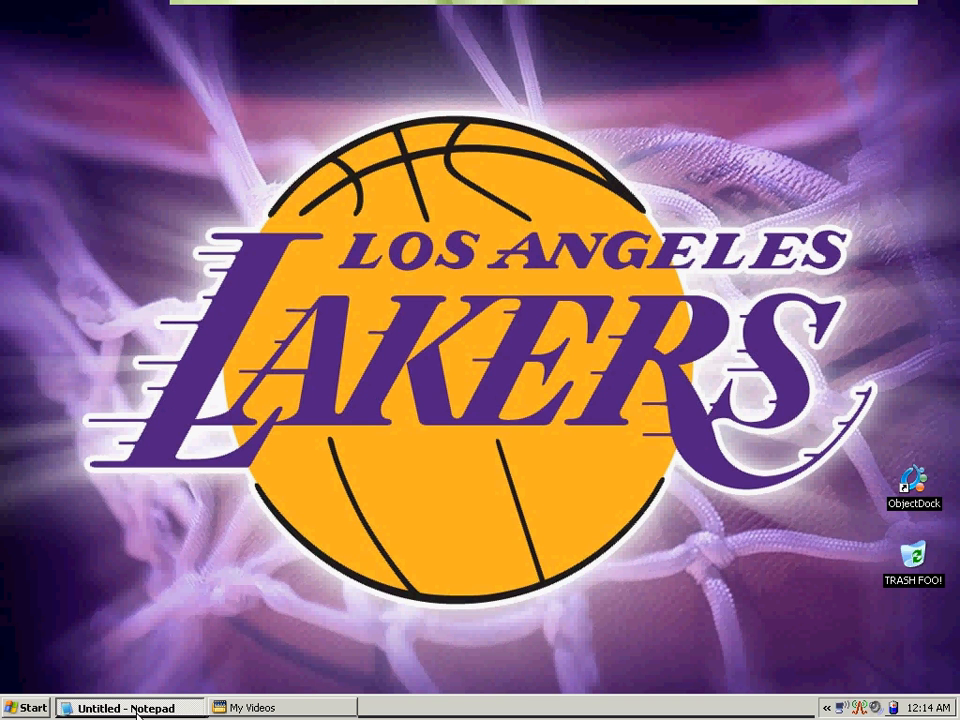
# Step: Restore the Notepad window with the step-by-step instructions from the taskbar
pyautogui.click(136, 708)
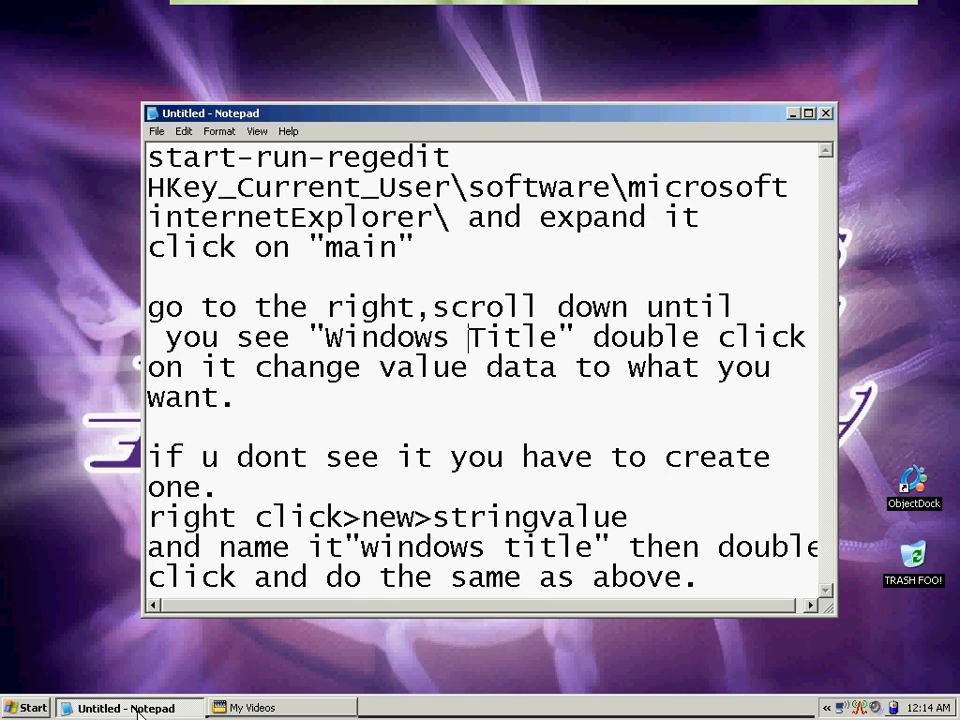